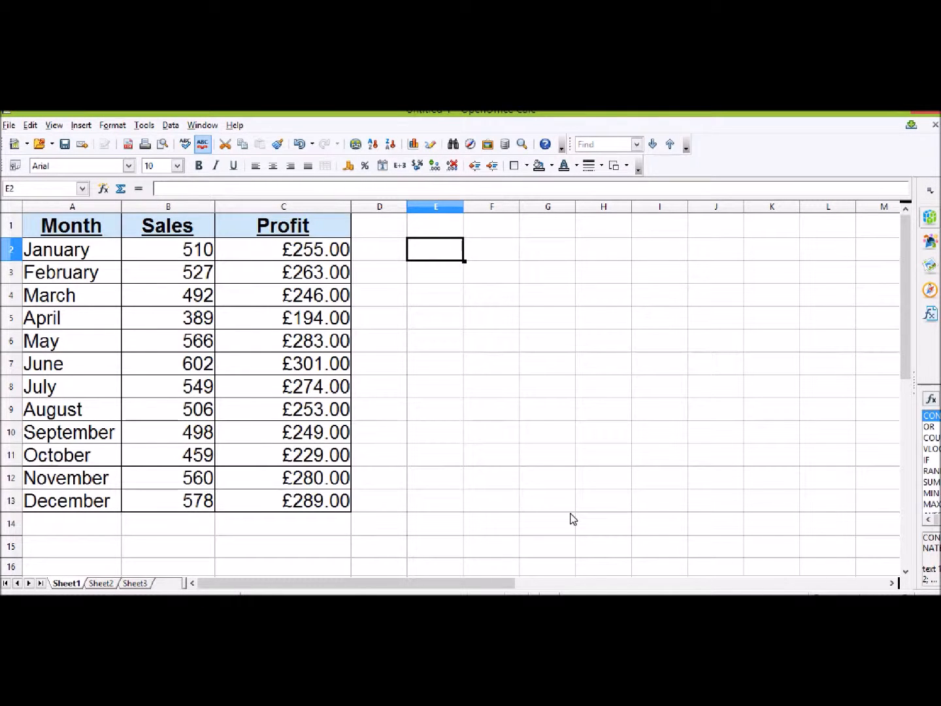
Select the Month, Sales and Profit table A1:C13, headings included.
left_click_drag(71, 225, 282, 431)
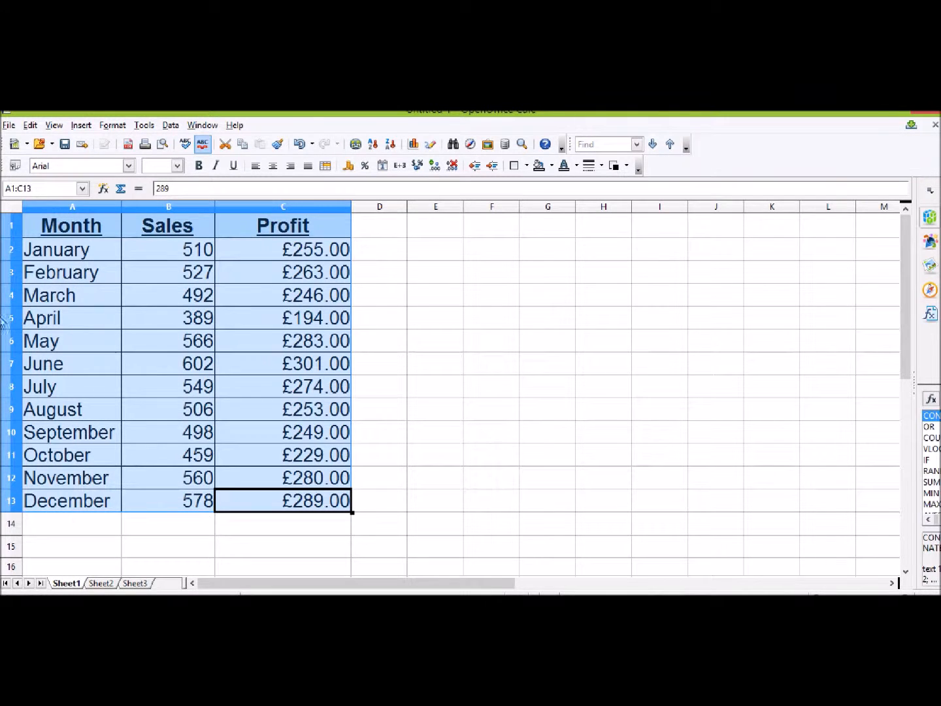
mouse_move(102, 455)
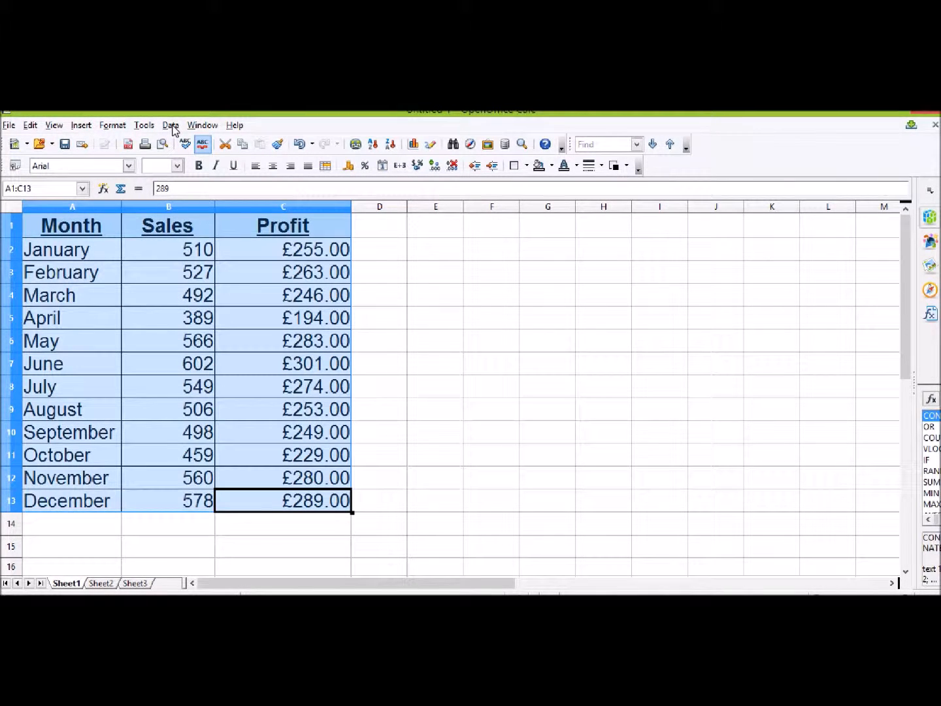
In Data > Sort, set Sales ascending as the first sort key.
left_click(170, 125)
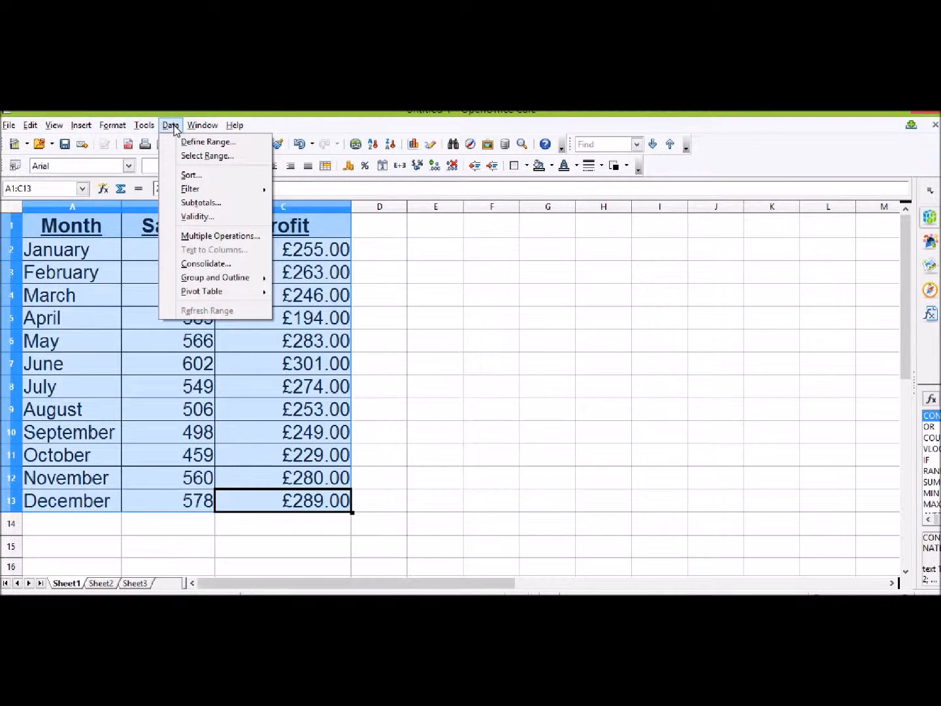
left_click(191, 175)
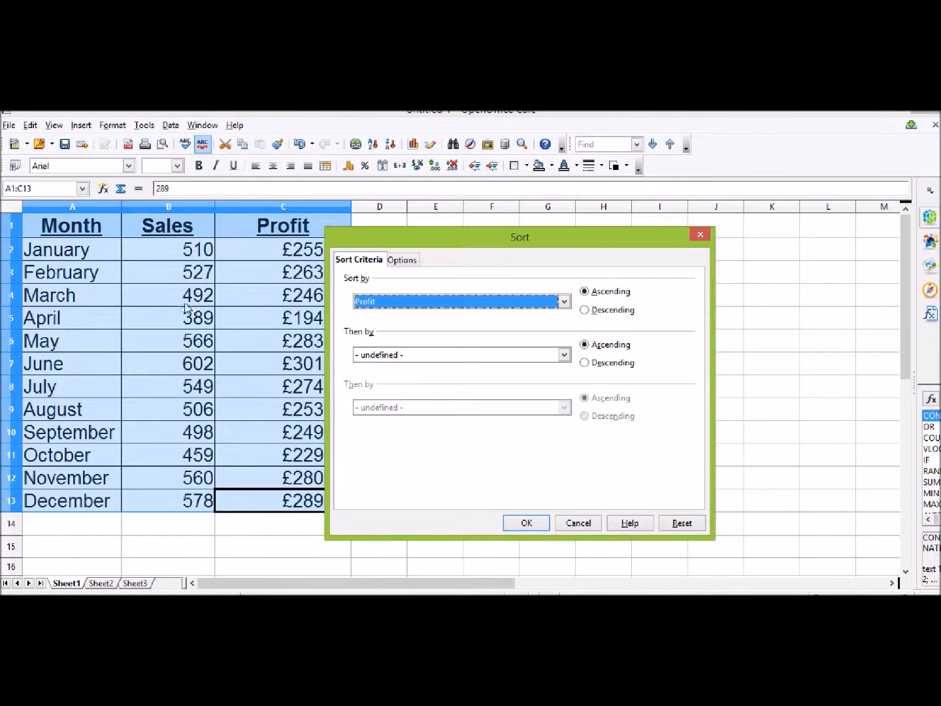
left_click(563, 301)
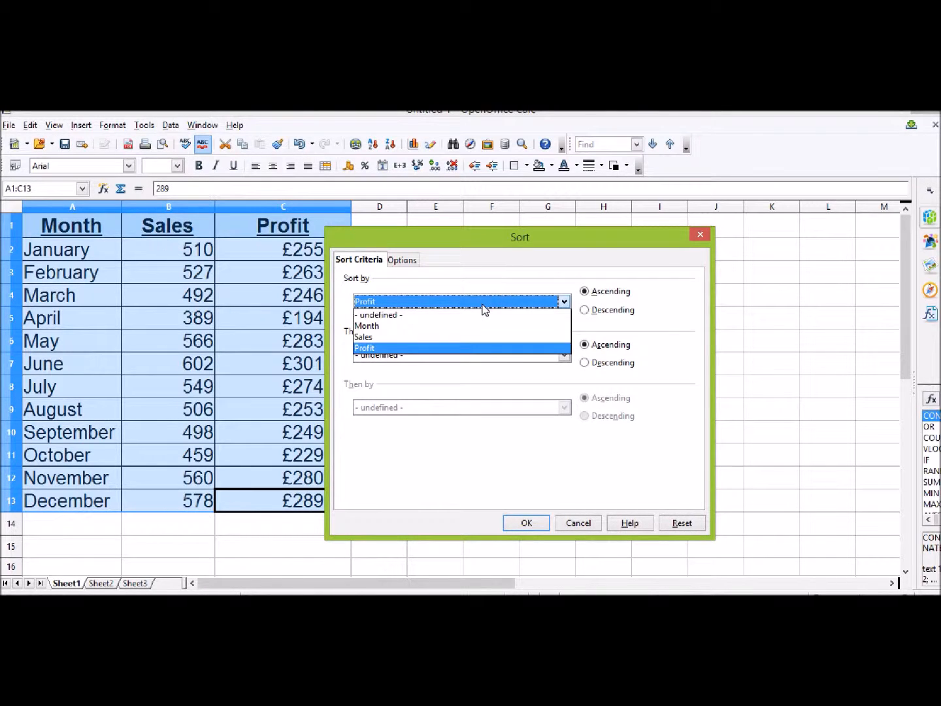
left_click(363, 336)
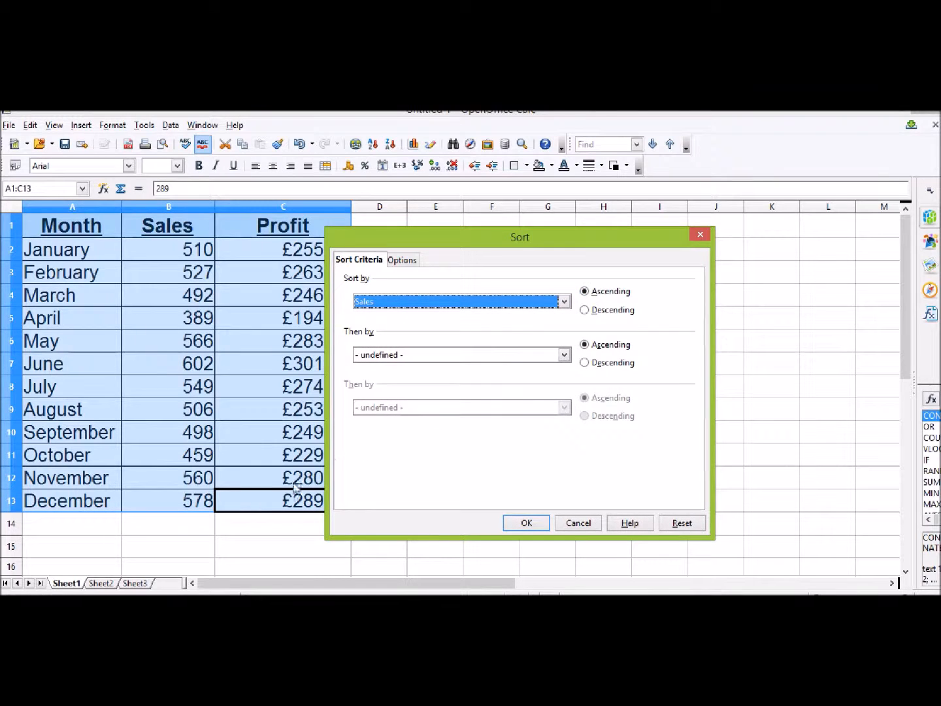
mouse_move(206, 324)
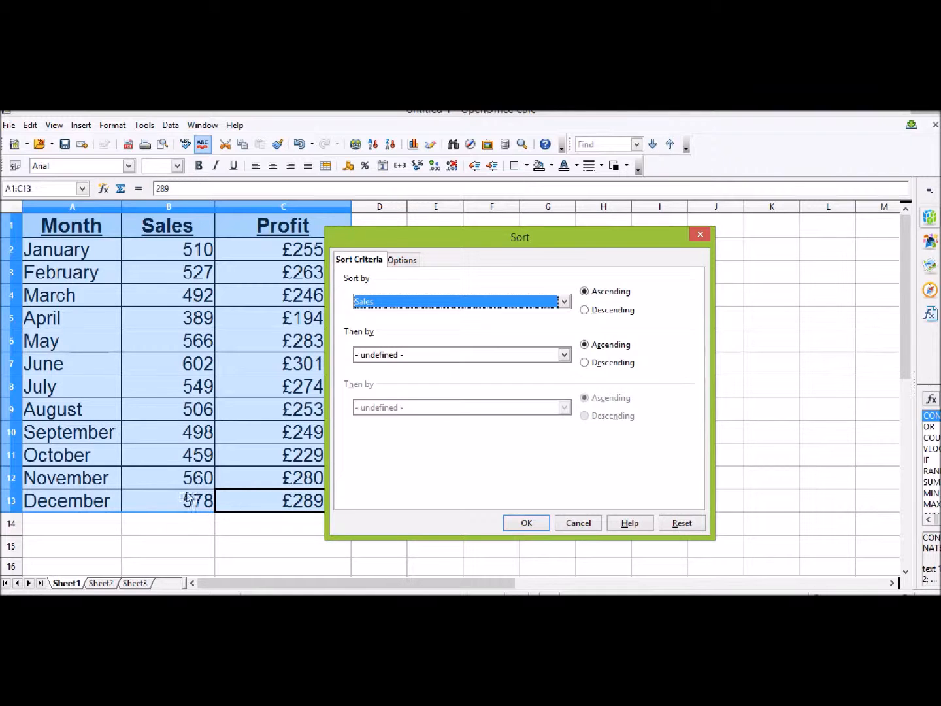
mouse_move(383, 497)
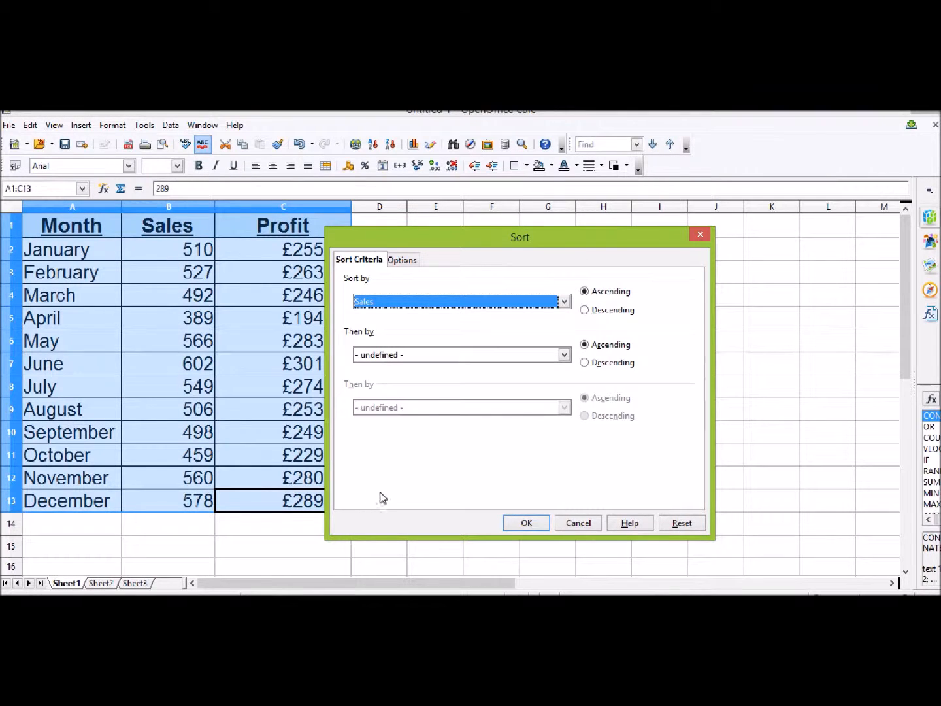
left_click(562, 354)
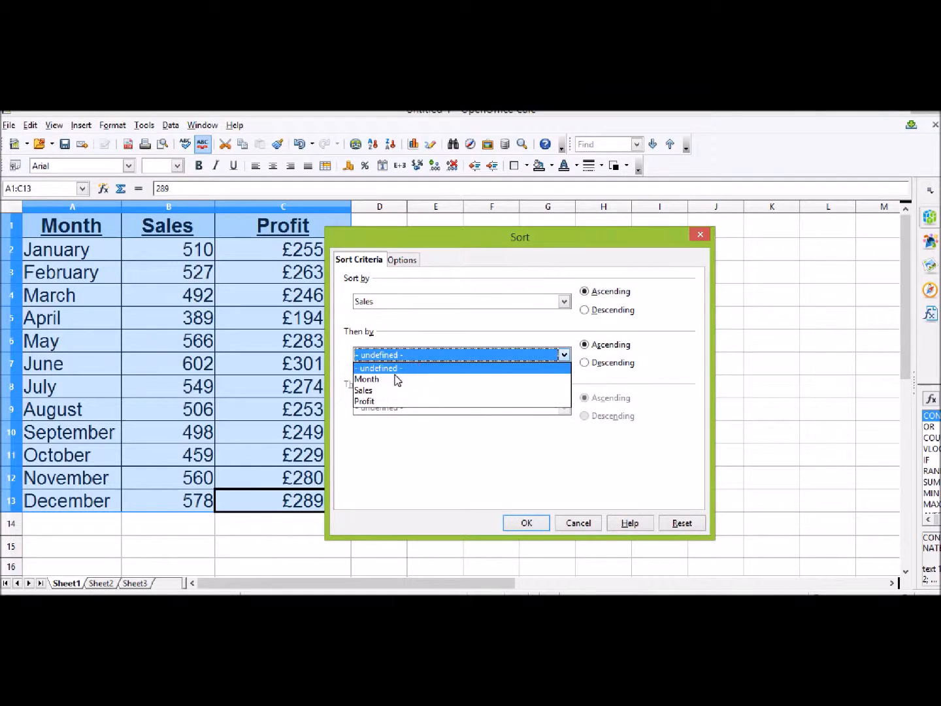
Set Month ascending as the second sort key and apply the sort.
left_click(368, 379)
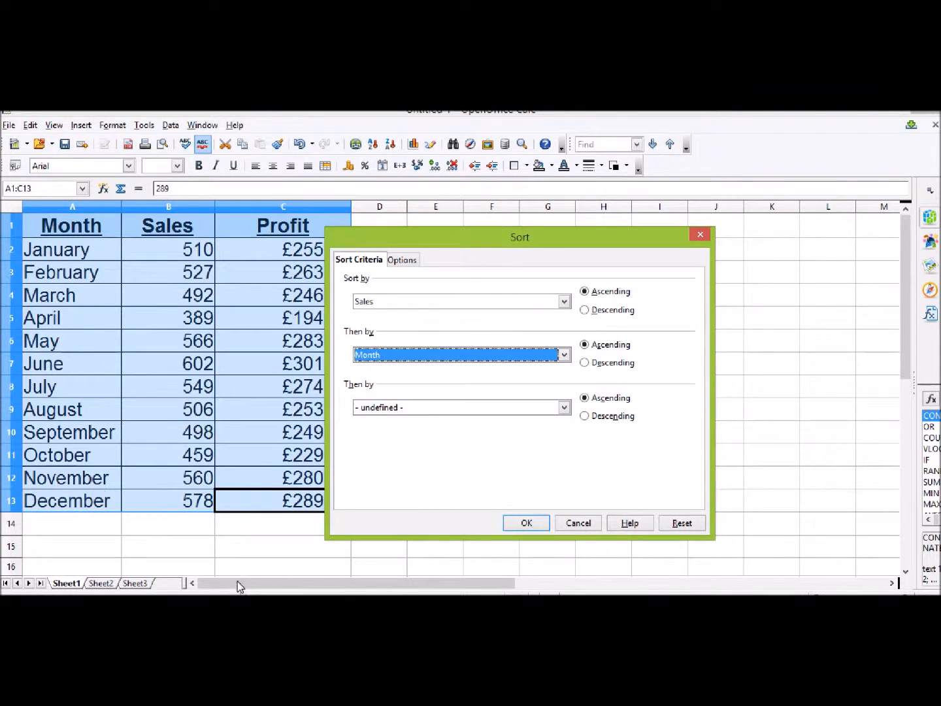
mouse_move(298, 560)
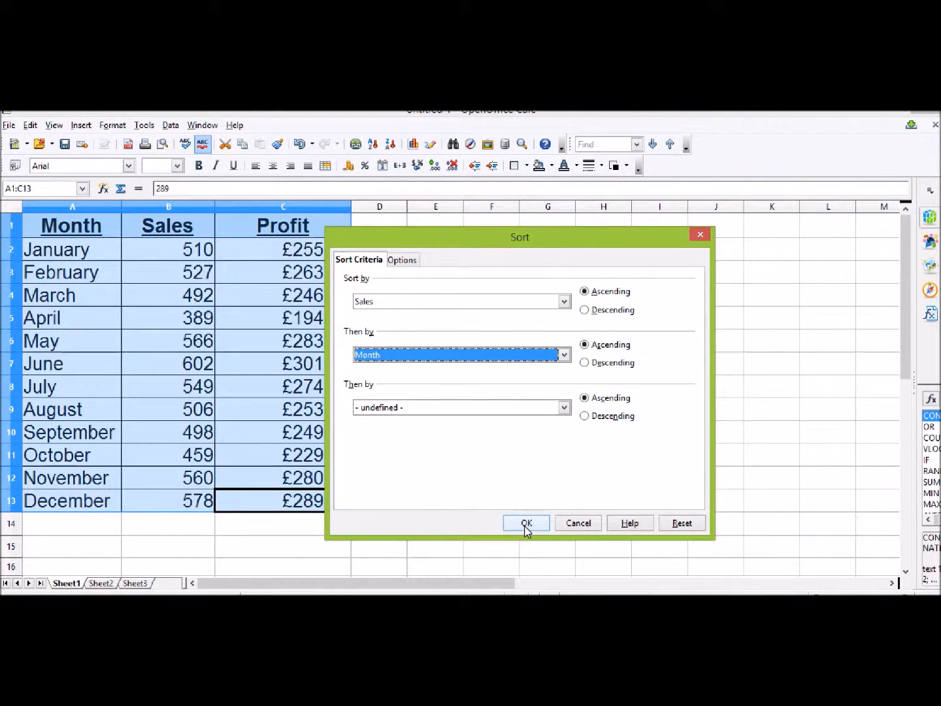
left_click(526, 523)
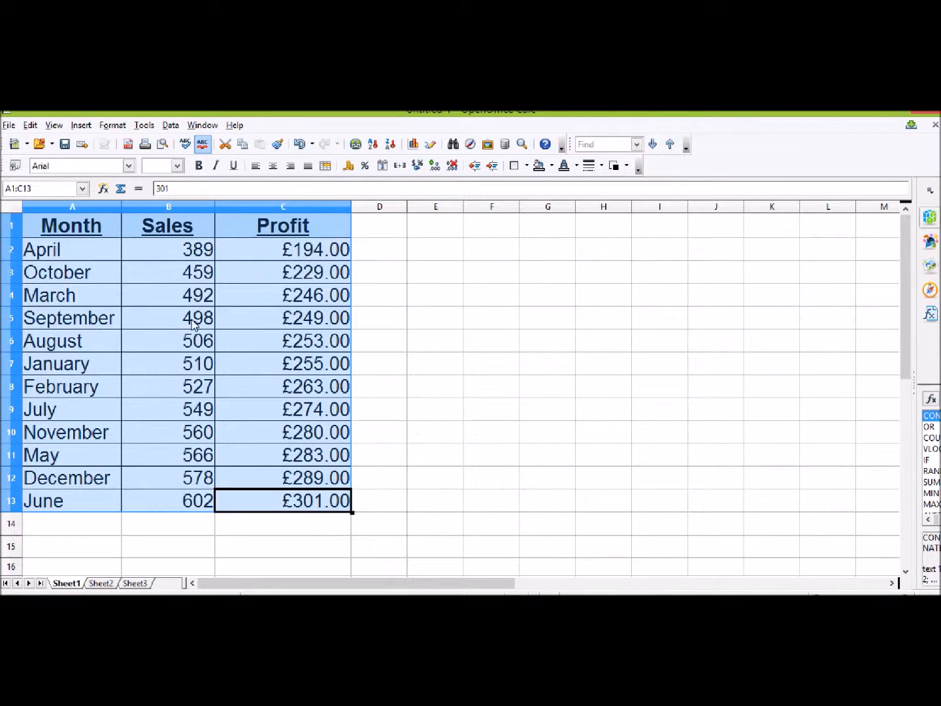
Clear the selection and check June's Sales value 602 at the bottom.
left_click(168, 249)
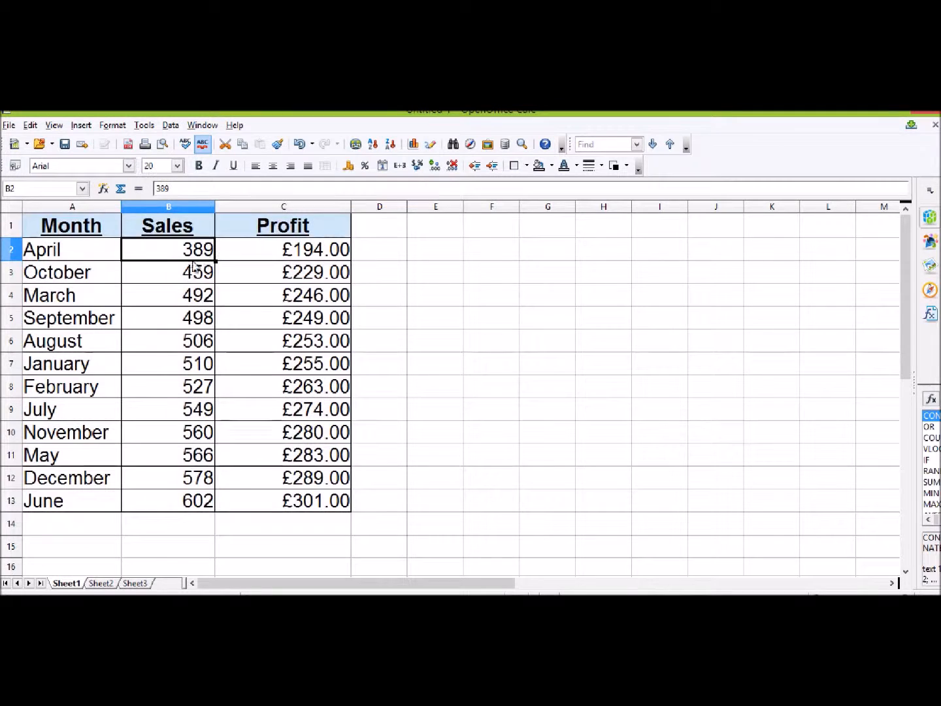
mouse_move(163, 509)
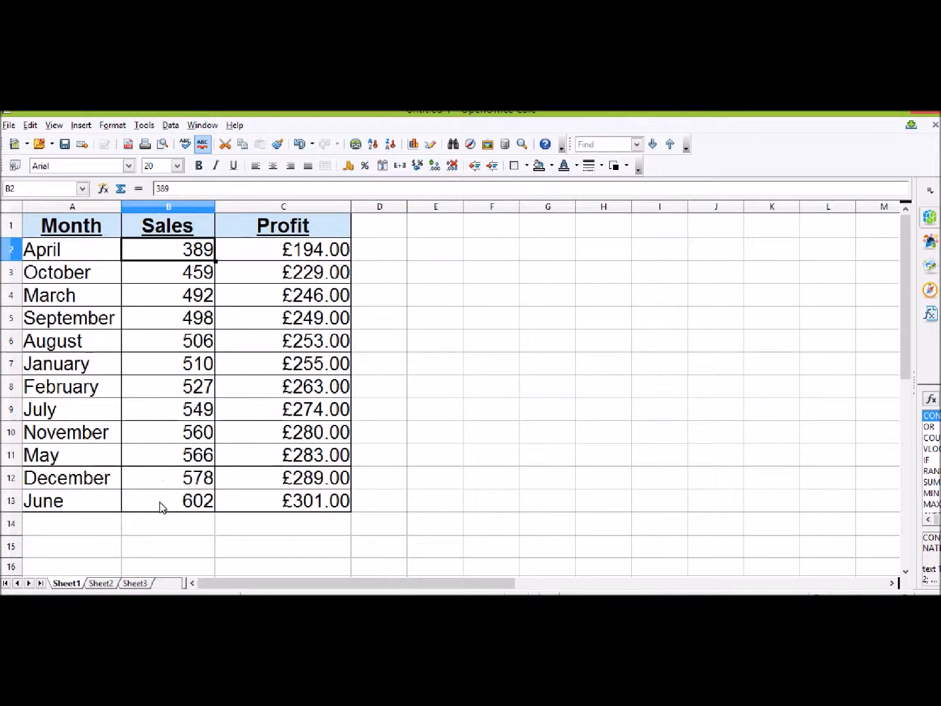
left_click(169, 501)
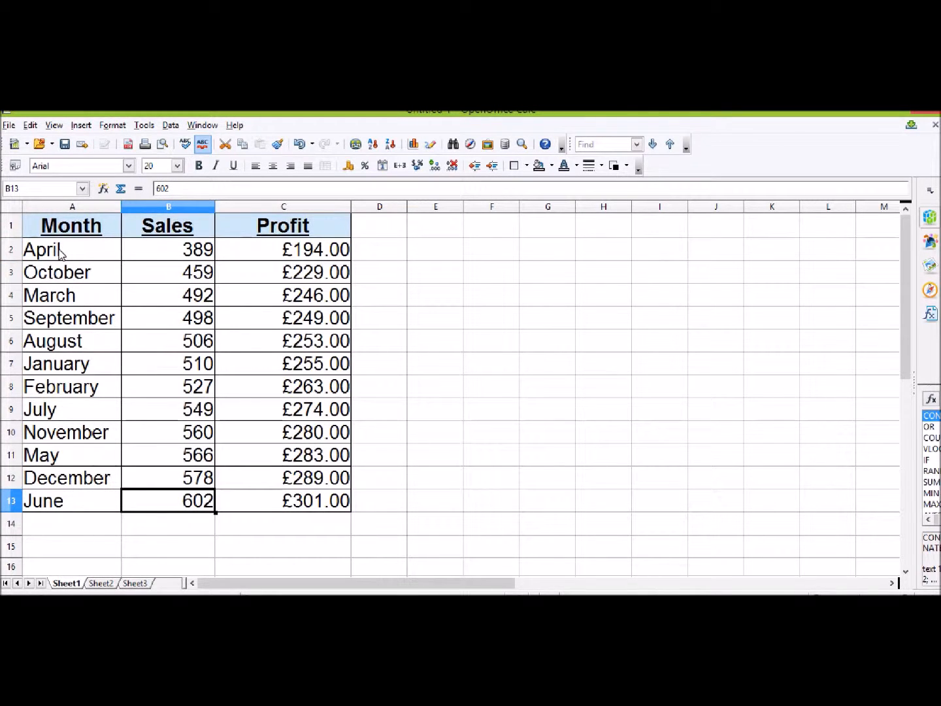